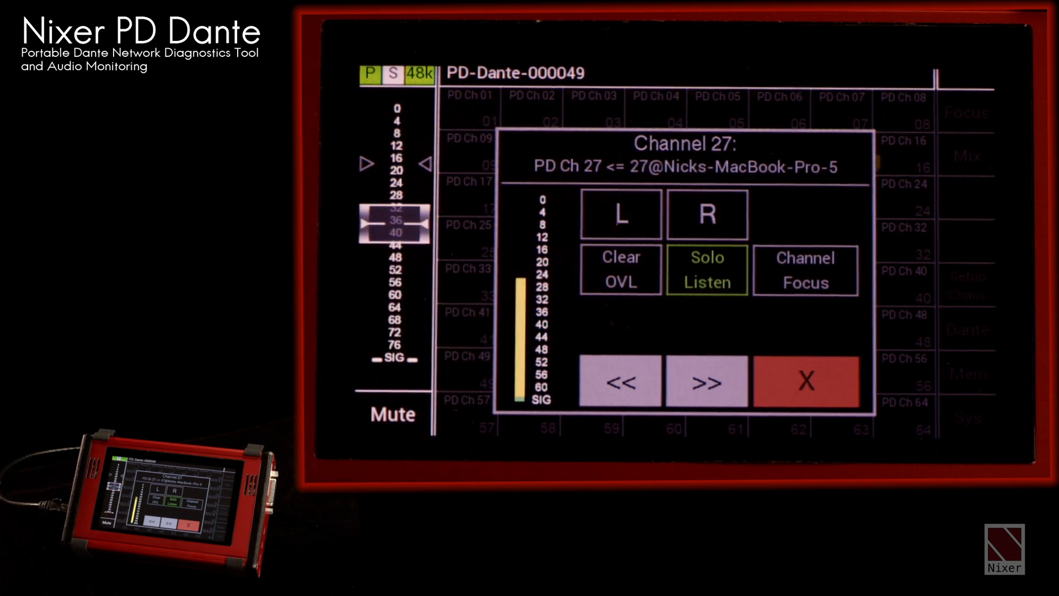
Step: Audition channel 27 with Solo Listen, then cancel the solo
left_click(620, 214)
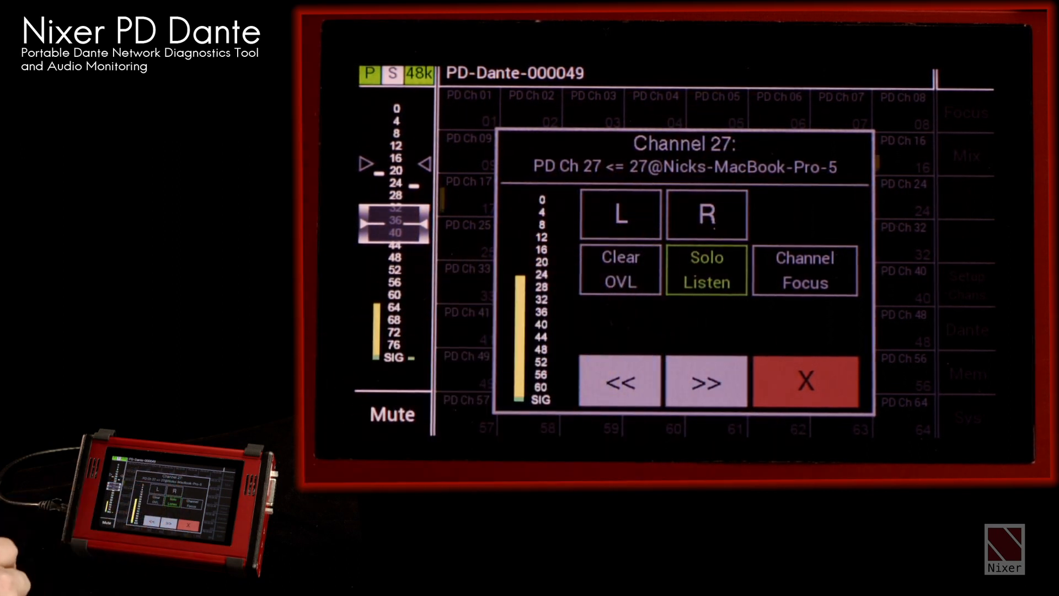
left_click(705, 270)
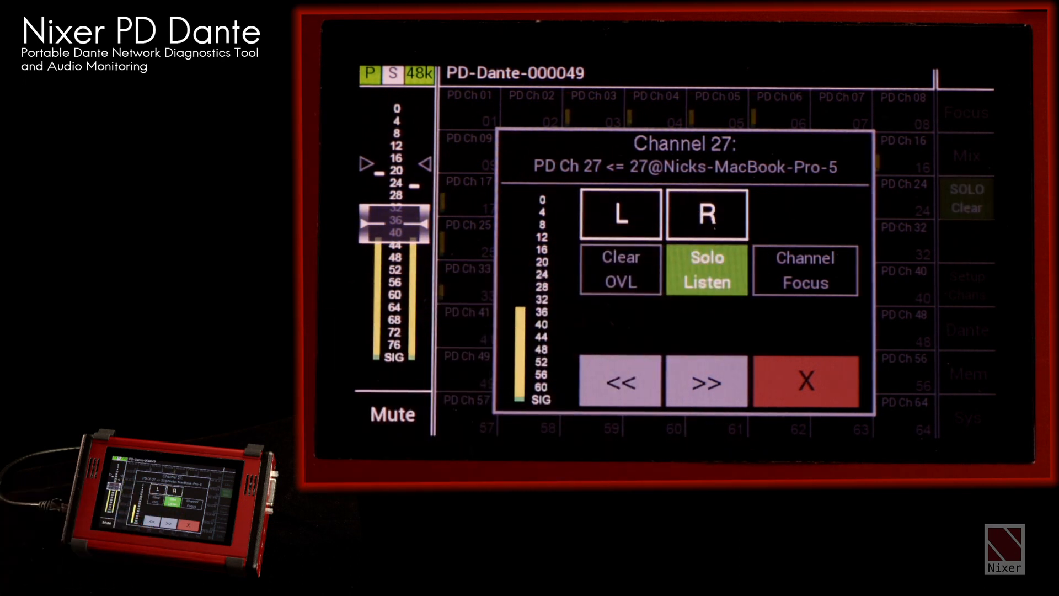
left_click(707, 272)
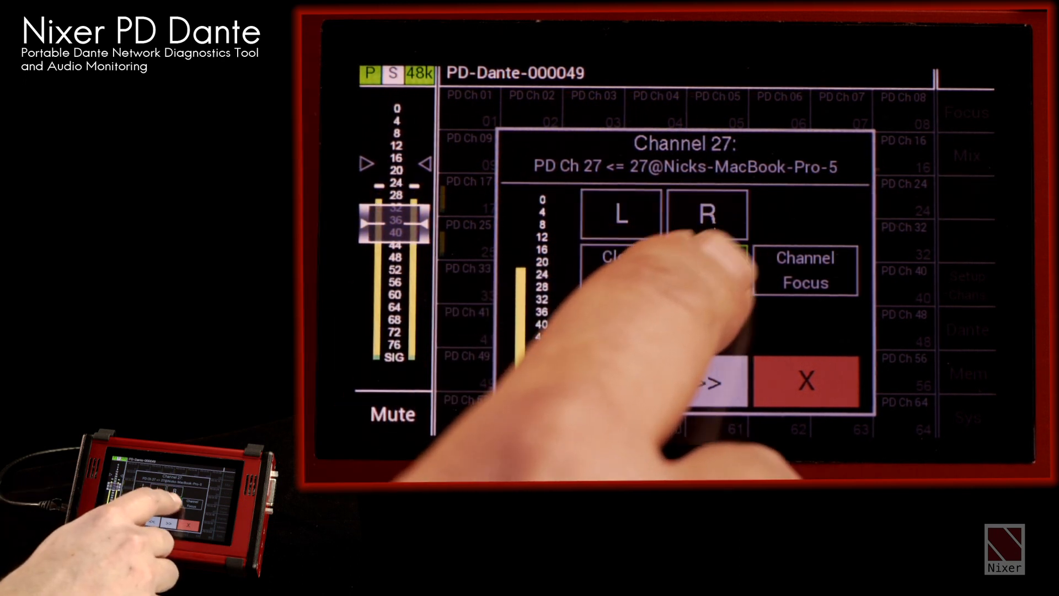
Step: Step the channel pop-up forward from channel 27 to channel 28
left_click(805, 270)
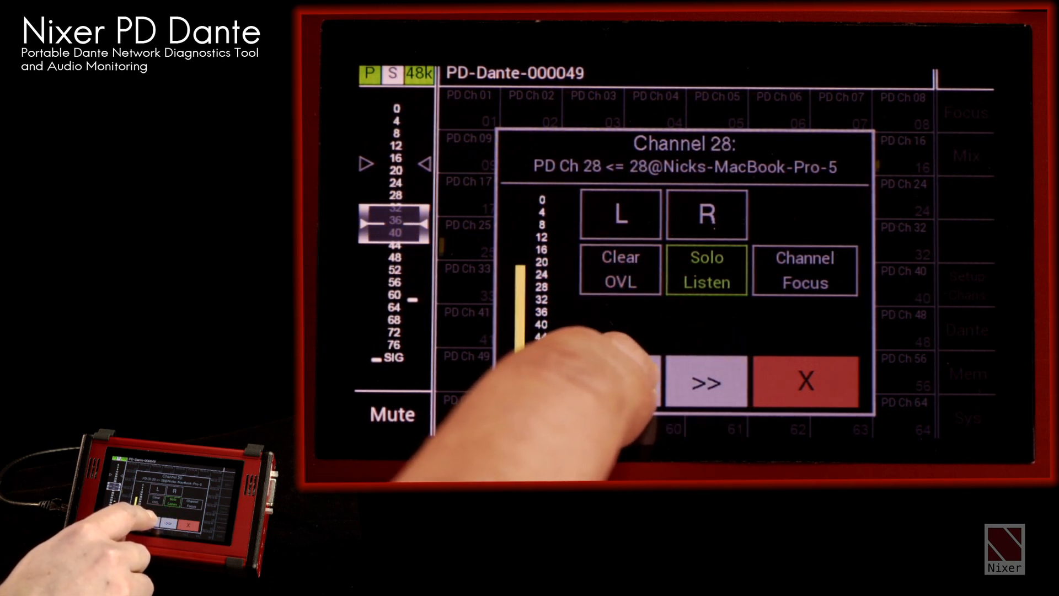
left_click(803, 383)
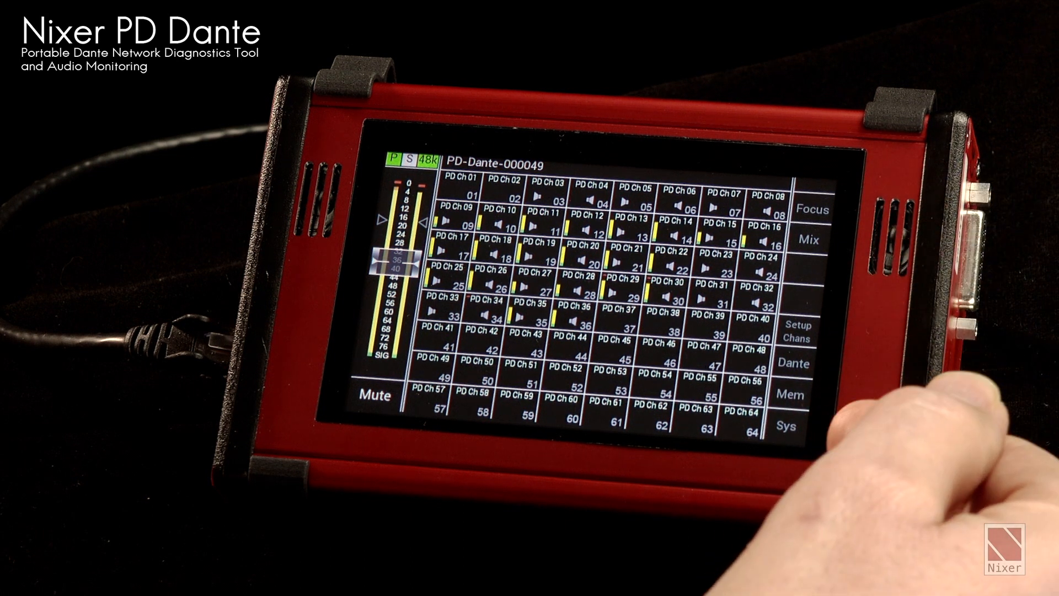
Step: Bring up the memory slots showing the stored iTunes and Logic memories
left_click(791, 394)
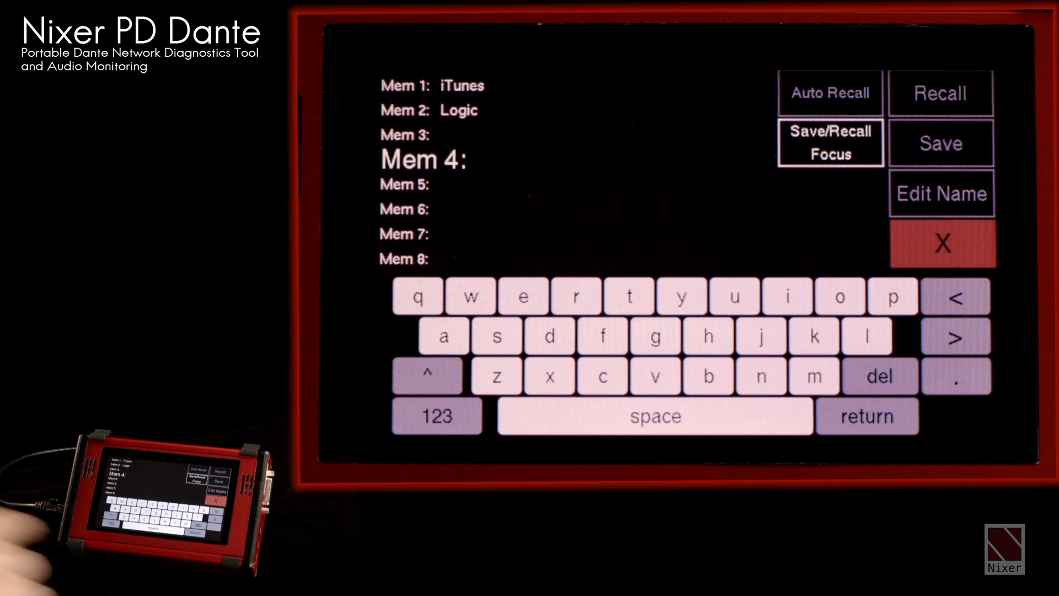
Step: Close the Mem screen to return to the channel grid with channels 1 and 2 routed
left_click(941, 193)
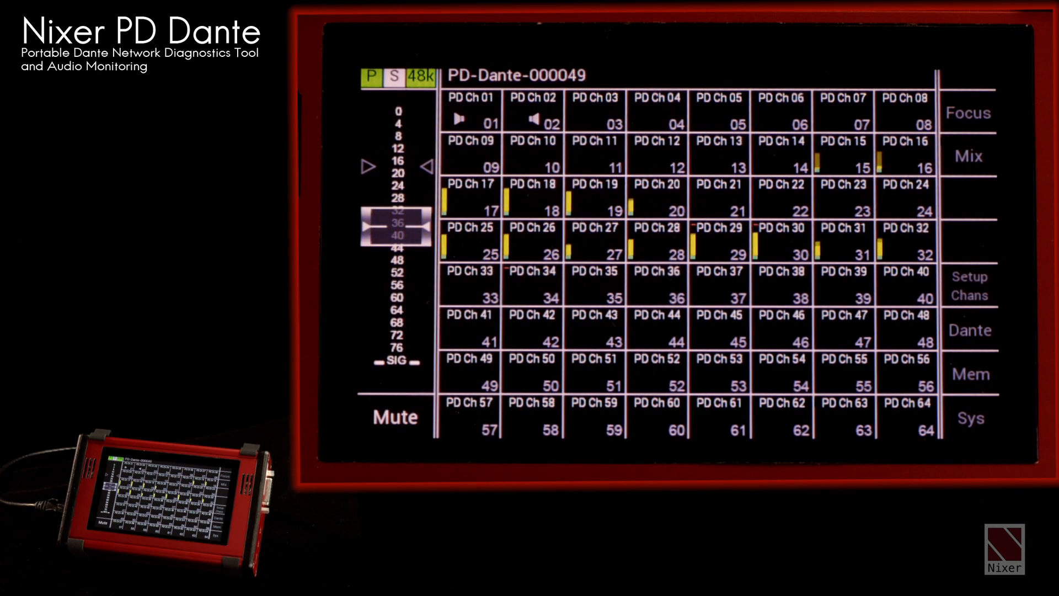
Step: Go to Dante routing and select the second device in the network list
left_click(969, 330)
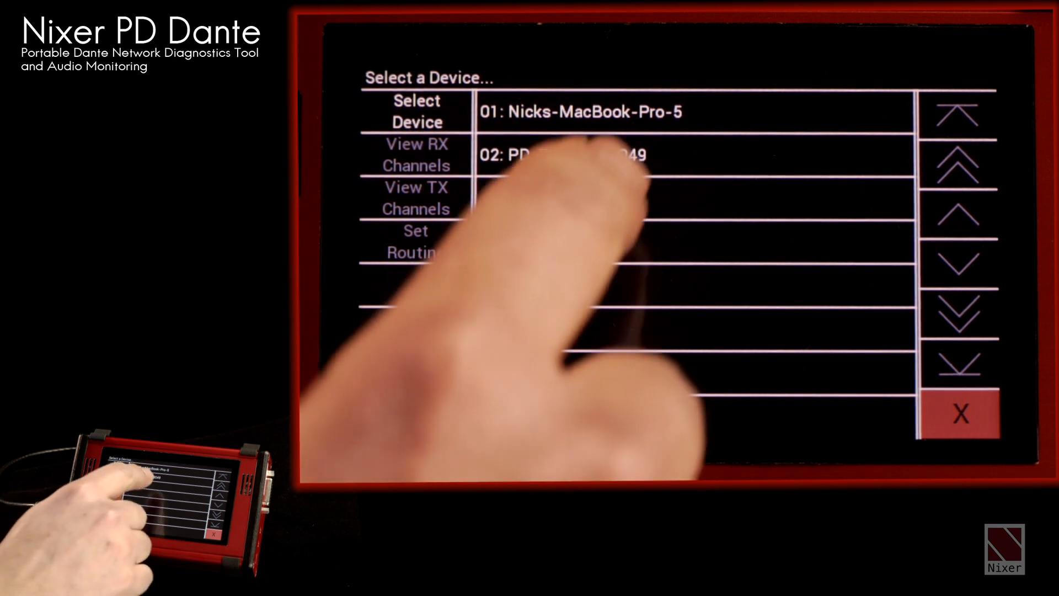
left_click(594, 111)
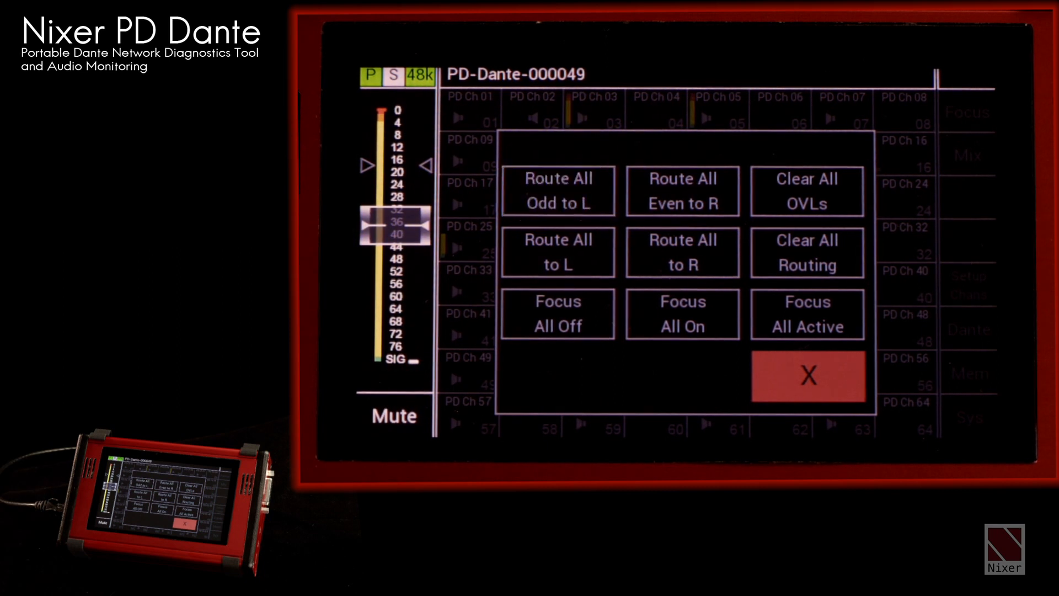
Step: Route all even channels to R and clear every overload indicator
left_click(683, 192)
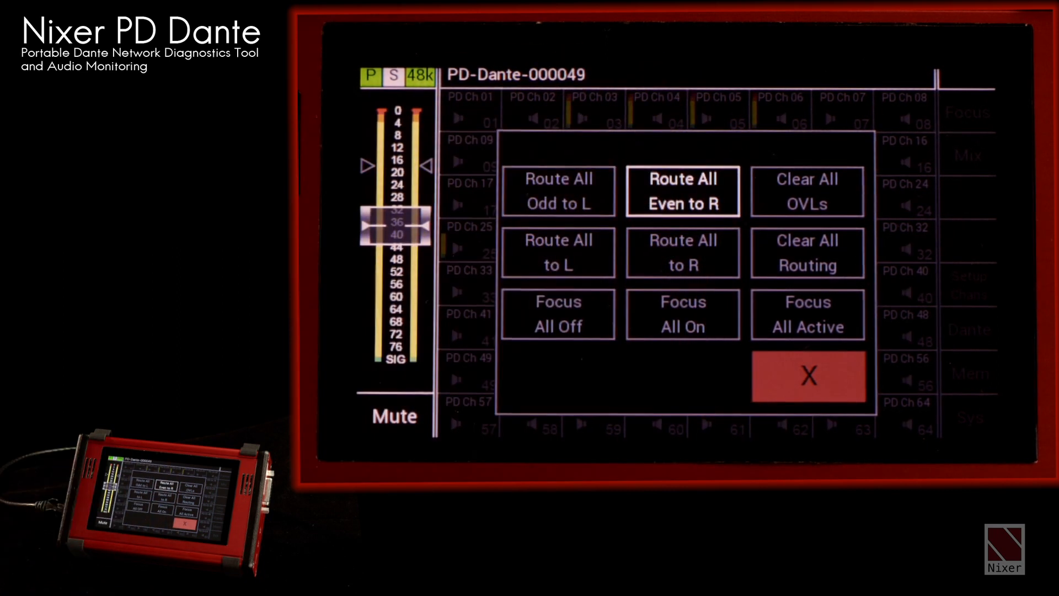
left_click(808, 377)
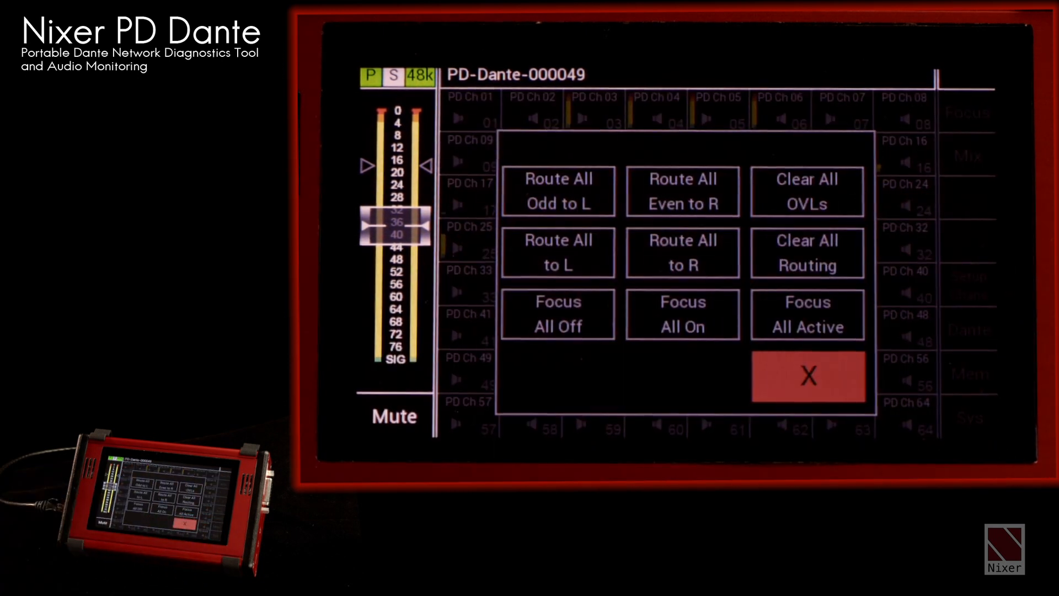
left_click(807, 191)
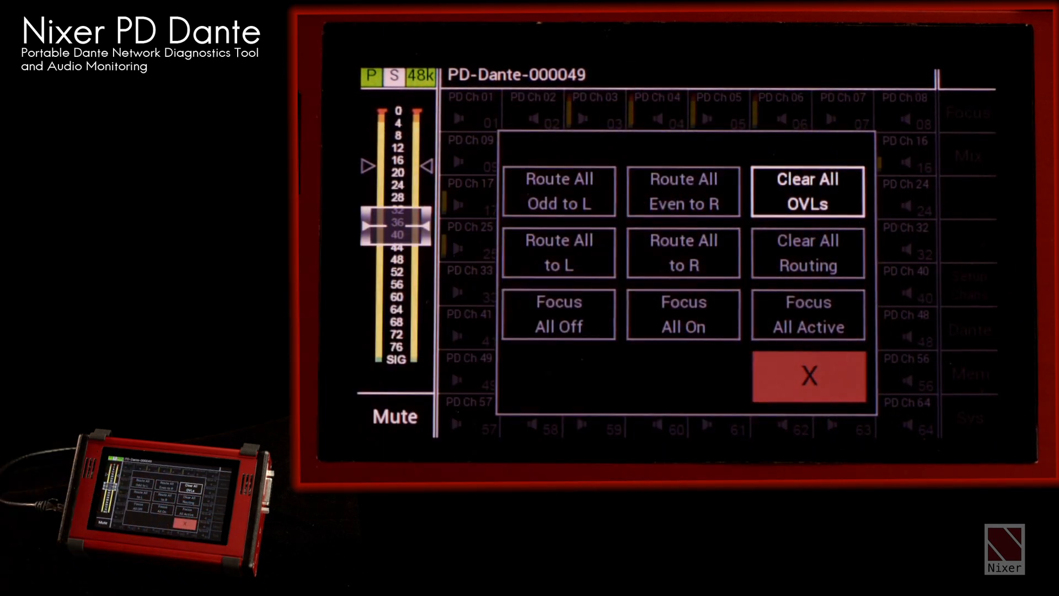
left_click(807, 191)
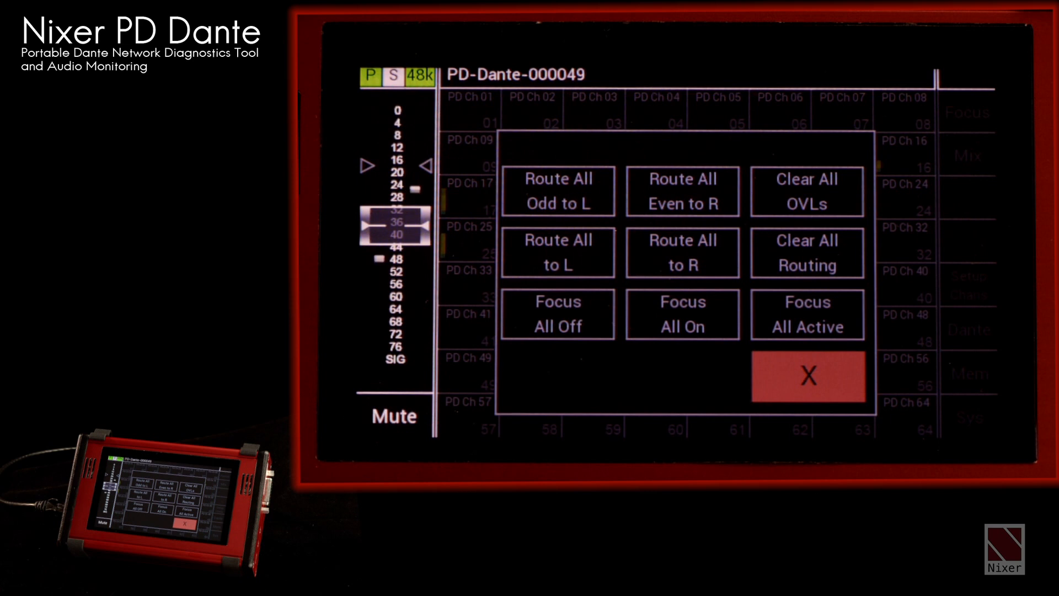
Step: Clear all routing and choose a Focus option, leaving only channels 1 and 2
left_click(557, 314)
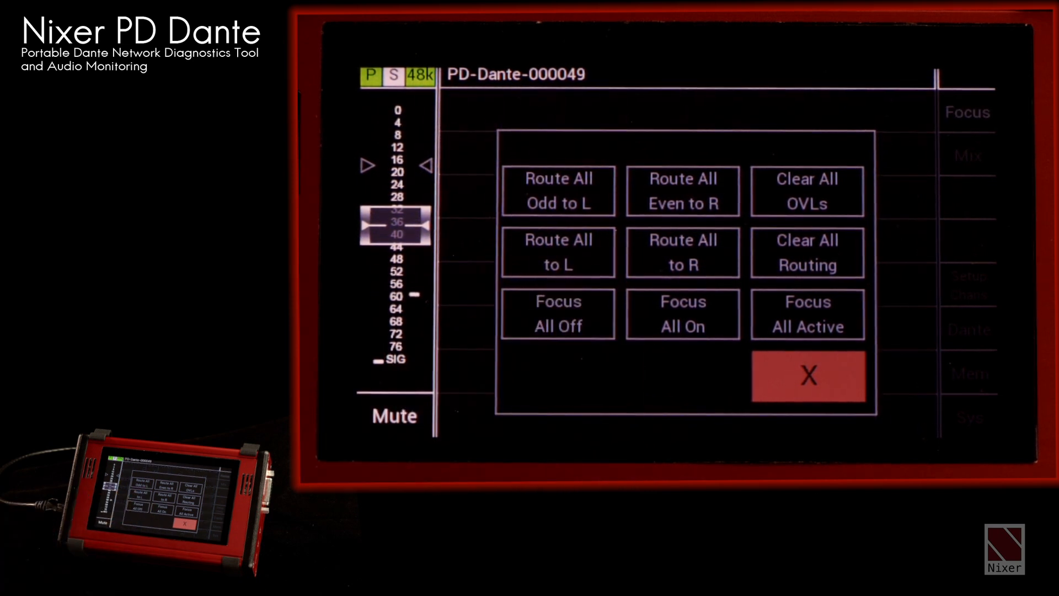
left_click(682, 314)
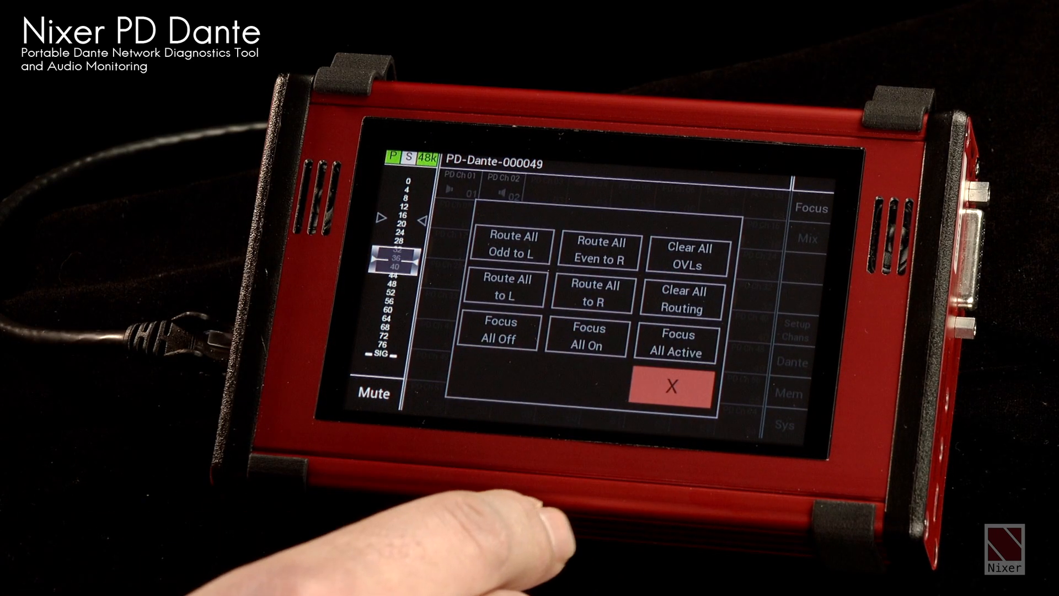
left_click(669, 386)
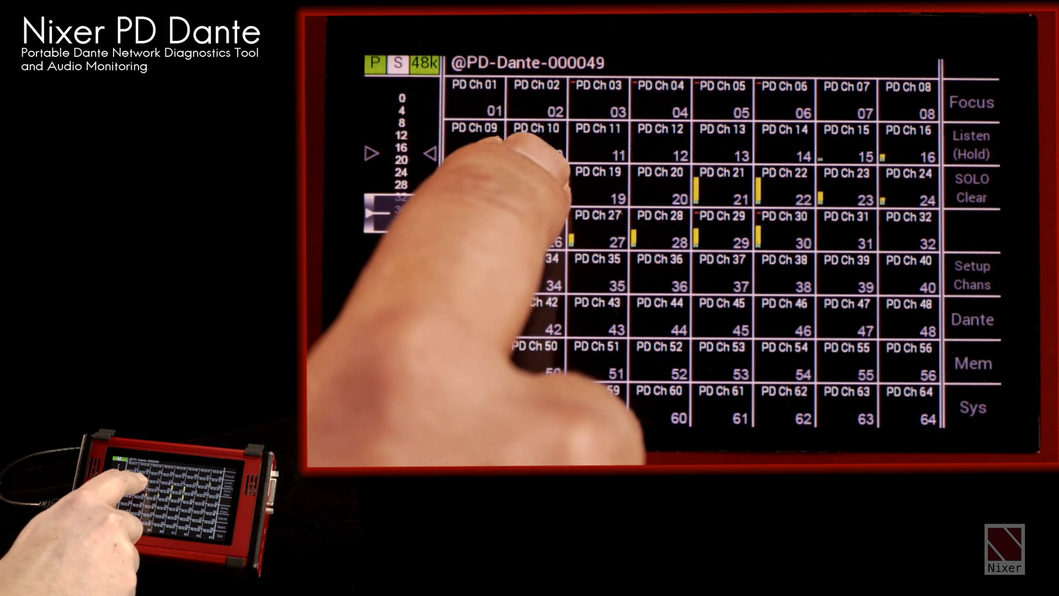
Step: Solo a channel in Listen (Hold) mode, then clear all solos
left_click(534, 189)
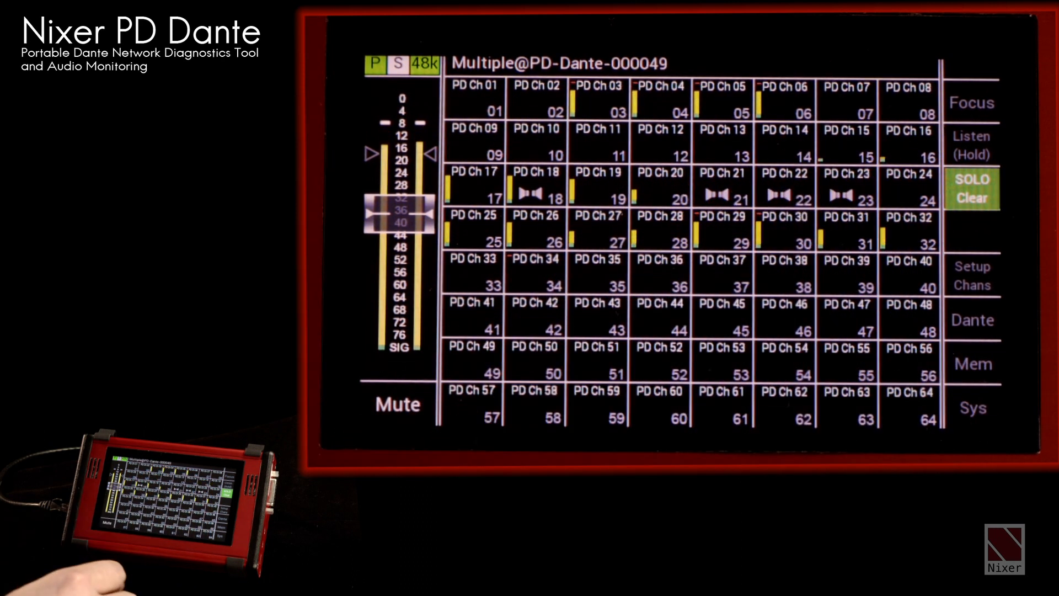
left_click(972, 187)
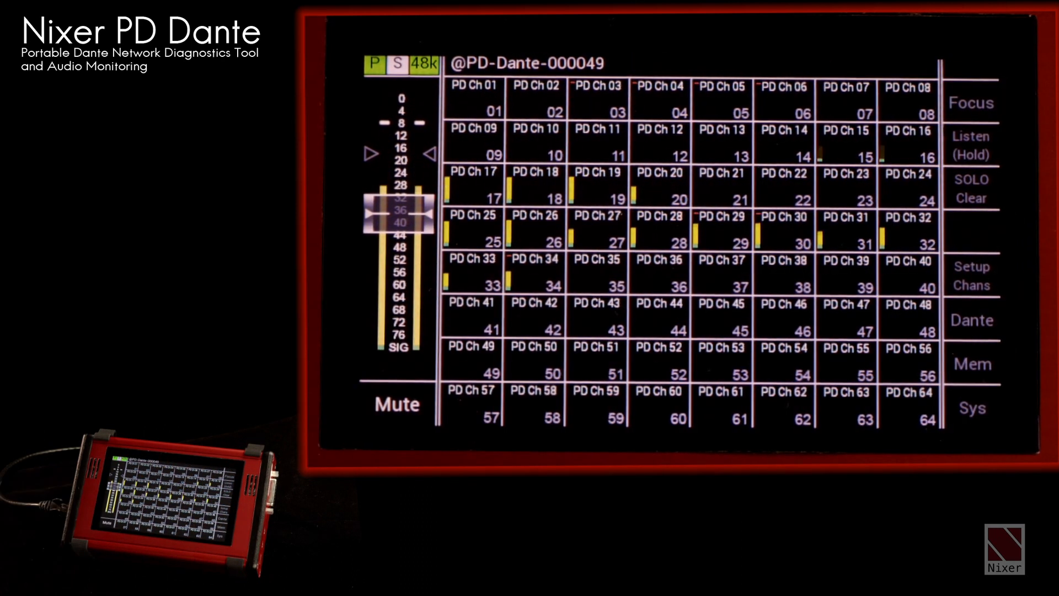